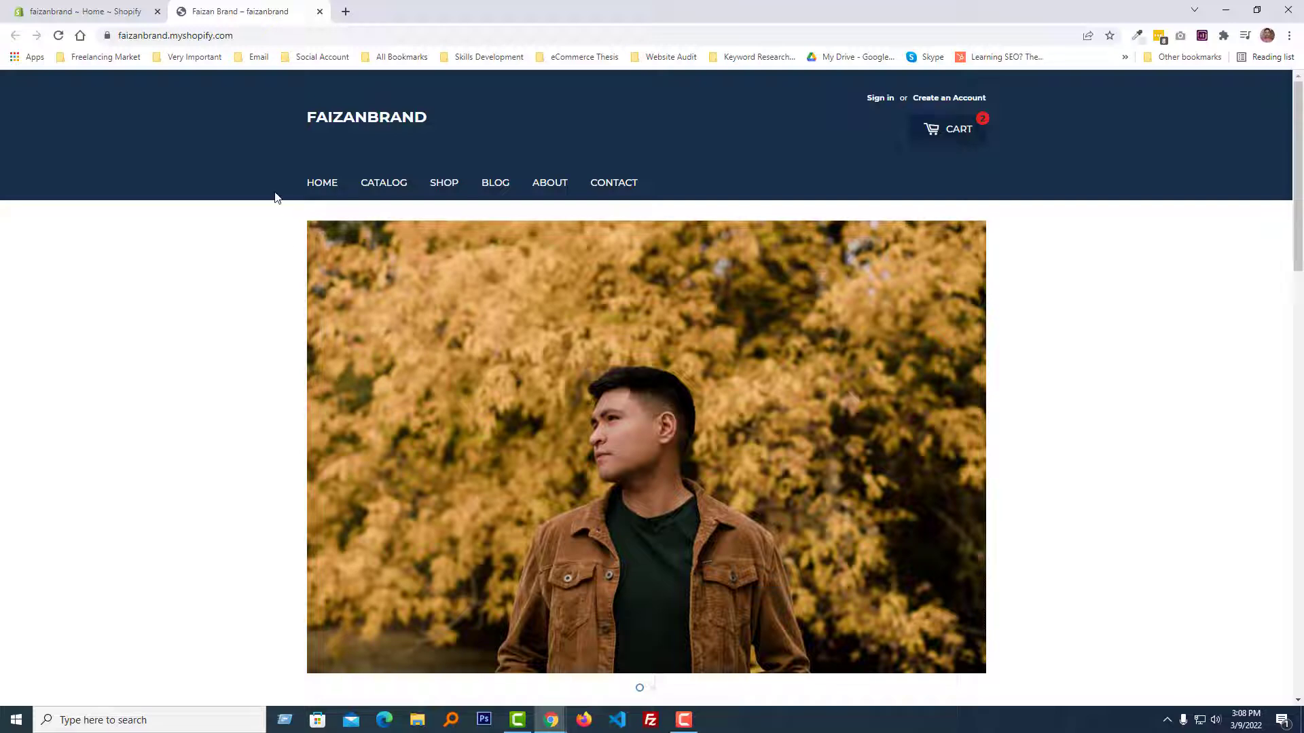
pyautogui.moveTo(560, 174)
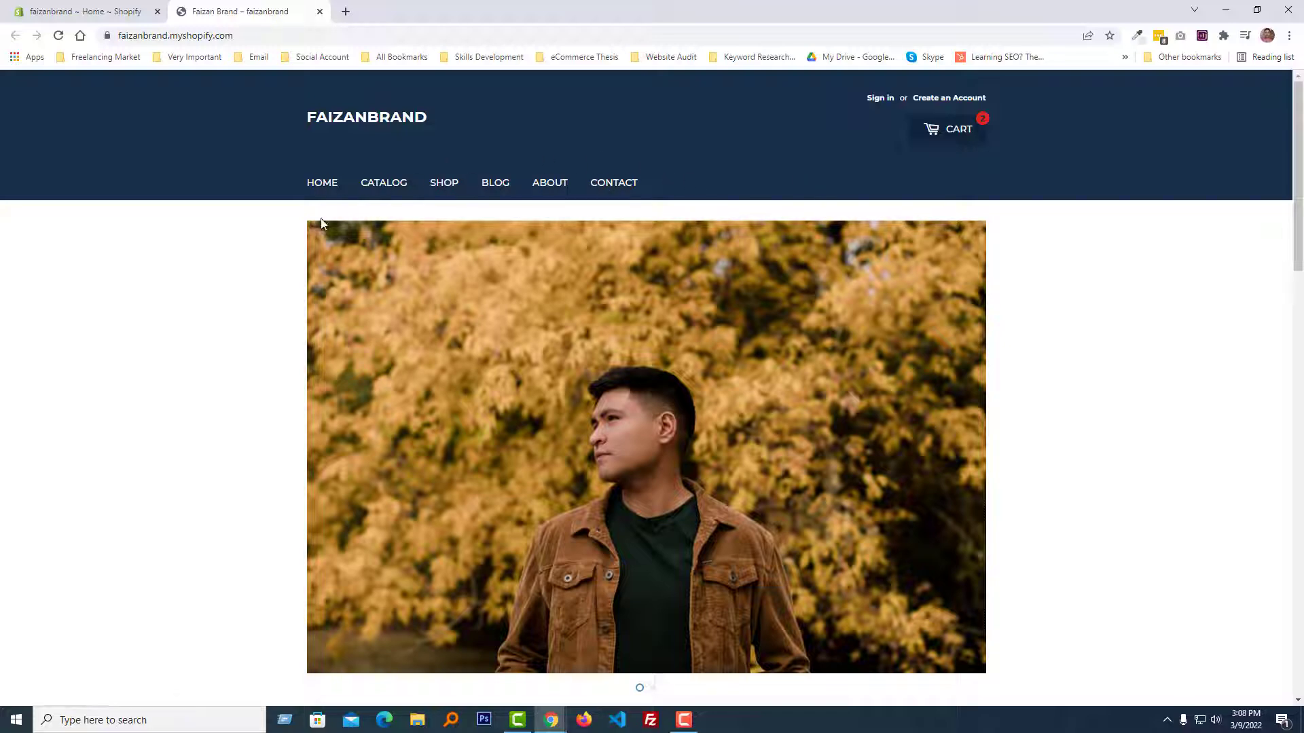
pyautogui.moveTo(215, 368)
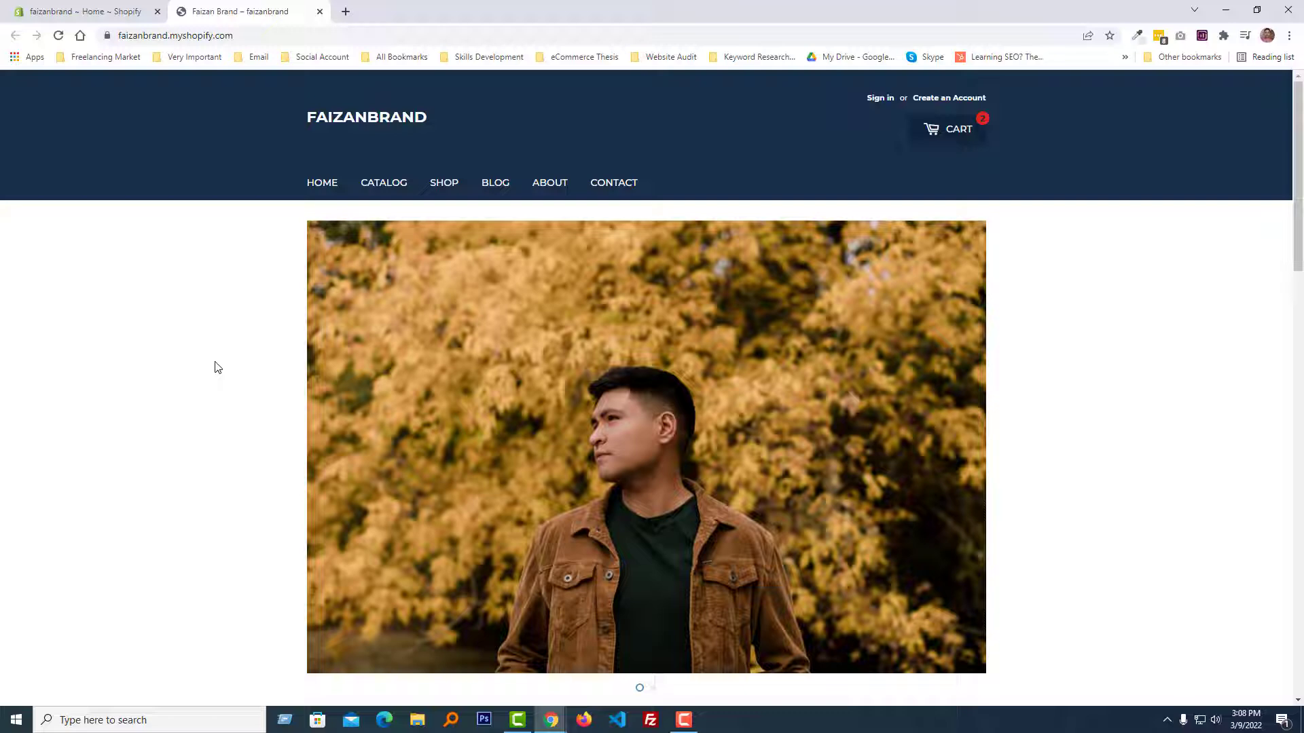
pyautogui.moveTo(1087, 283)
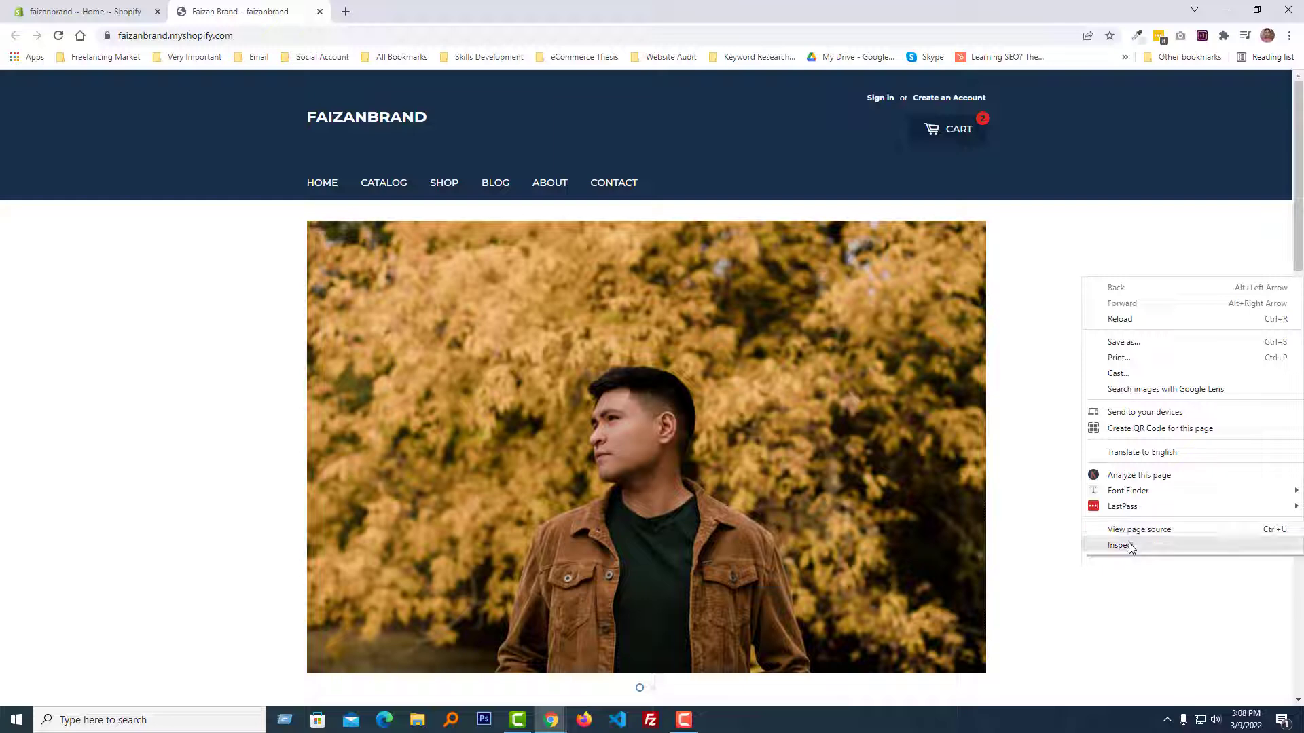
# - Inspect ul.site-nav and preview its text-align set to center in the Styles pane
pyautogui.click(1117, 545)
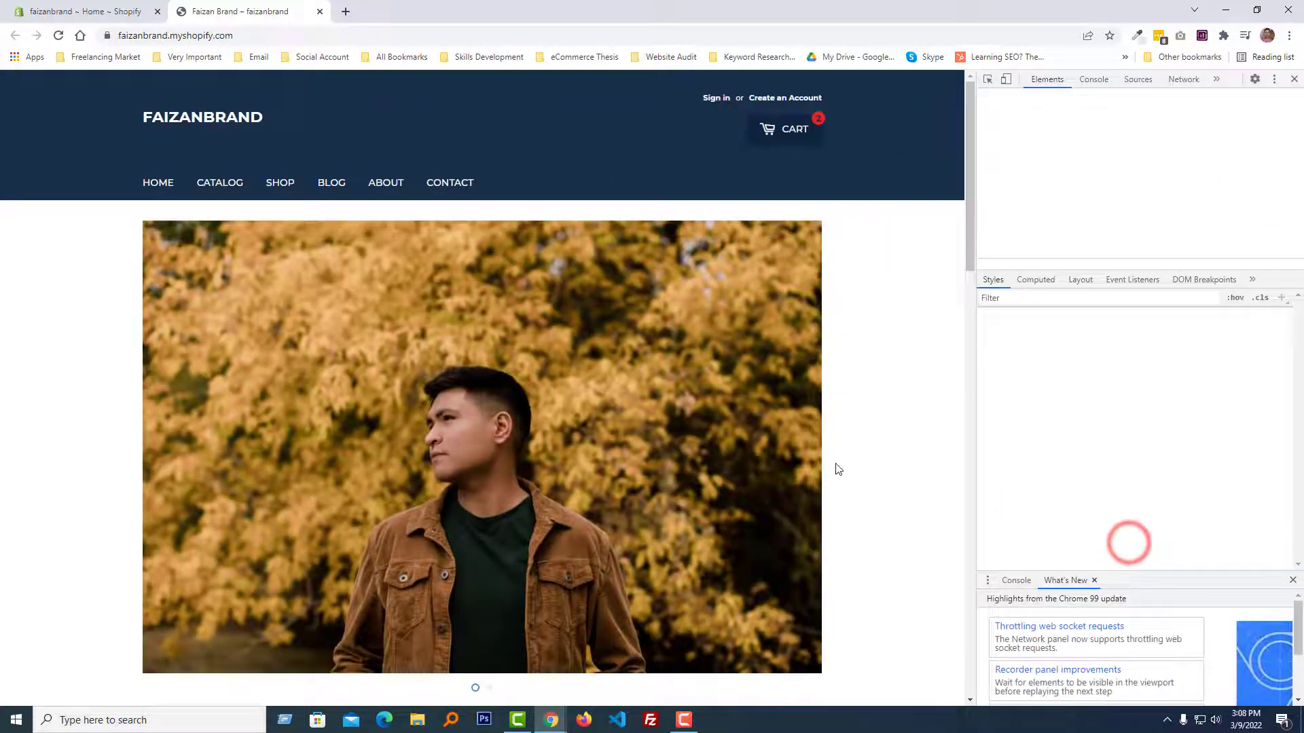
pyautogui.click(988, 78)
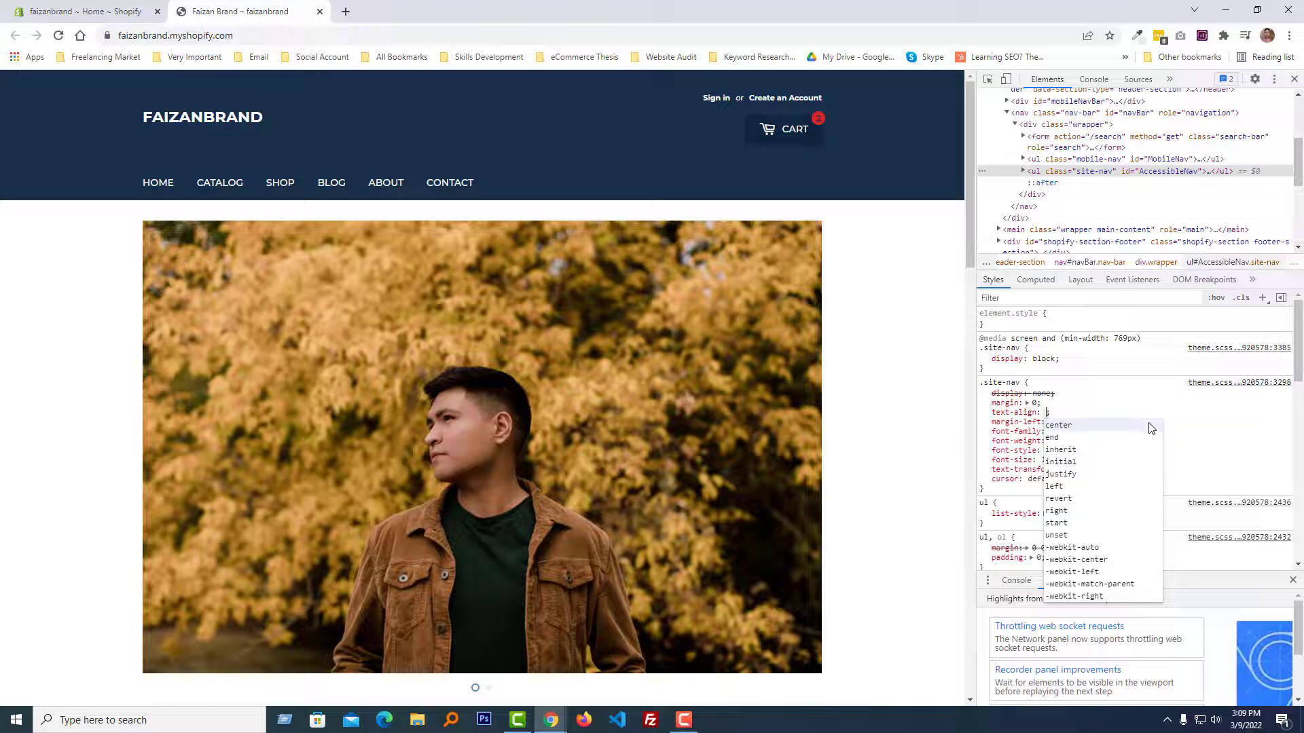
pyautogui.click(1058, 425)
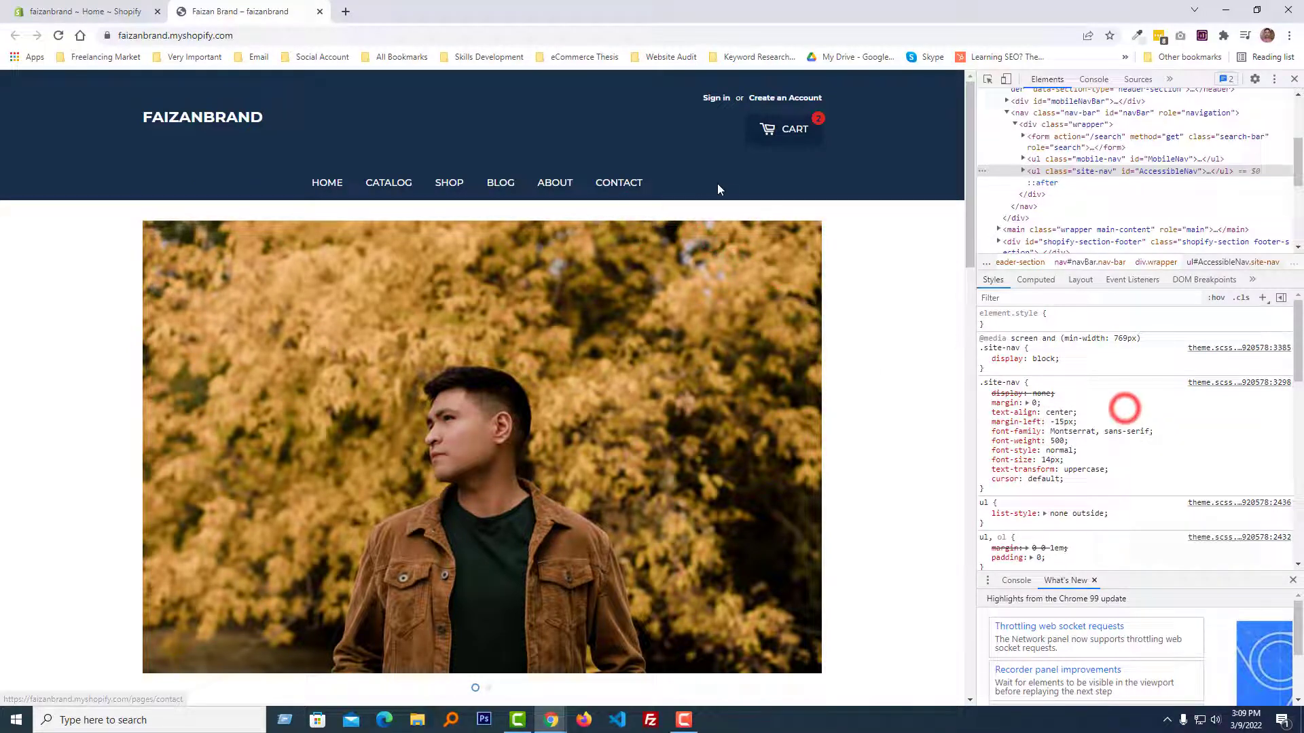
pyautogui.moveTo(681, 181)
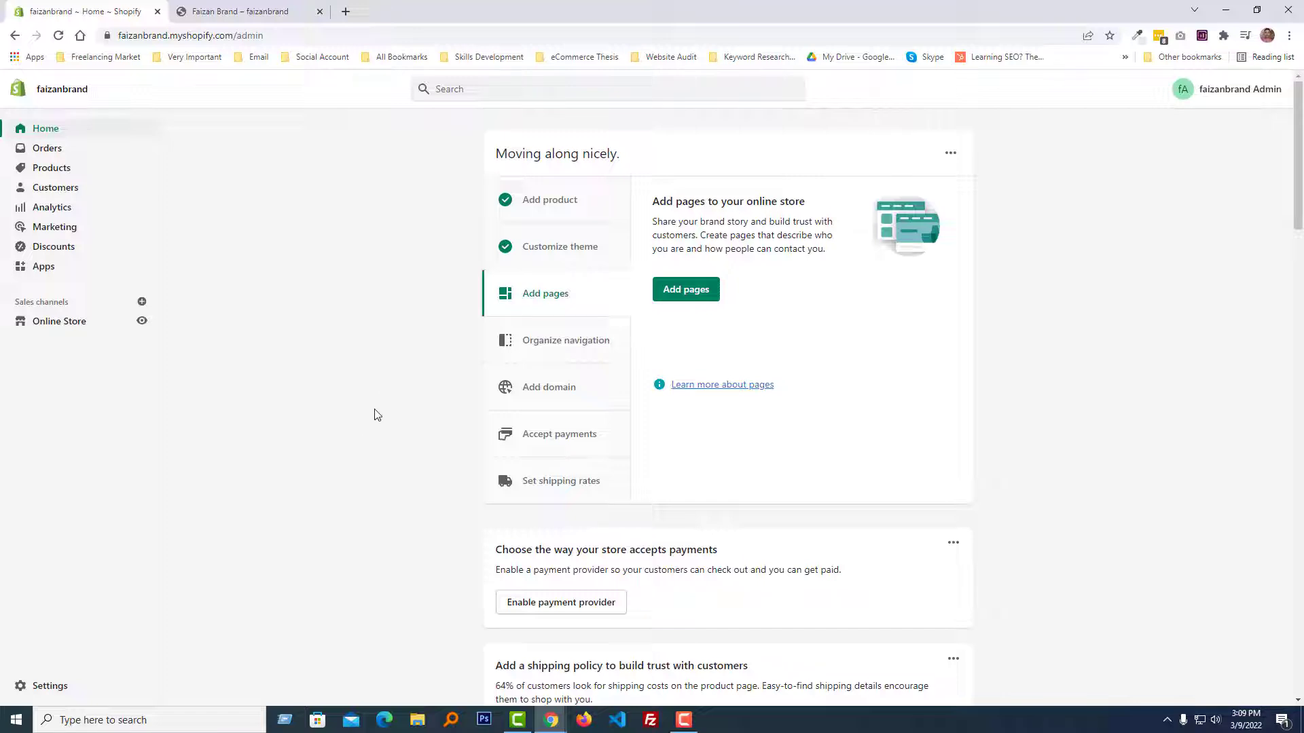
pyautogui.moveTo(58, 320)
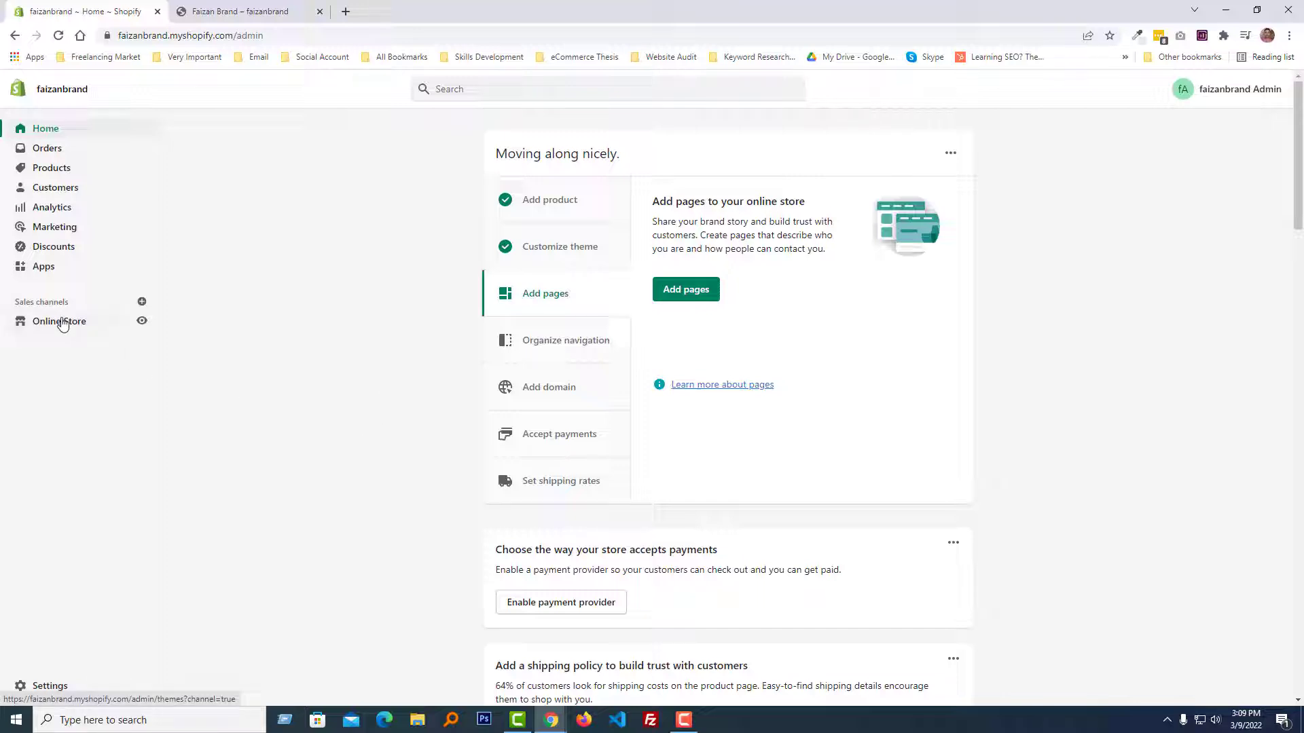
# - Reach Online Store > Themes and start editing the Supply theme's code
pyautogui.click(59, 320)
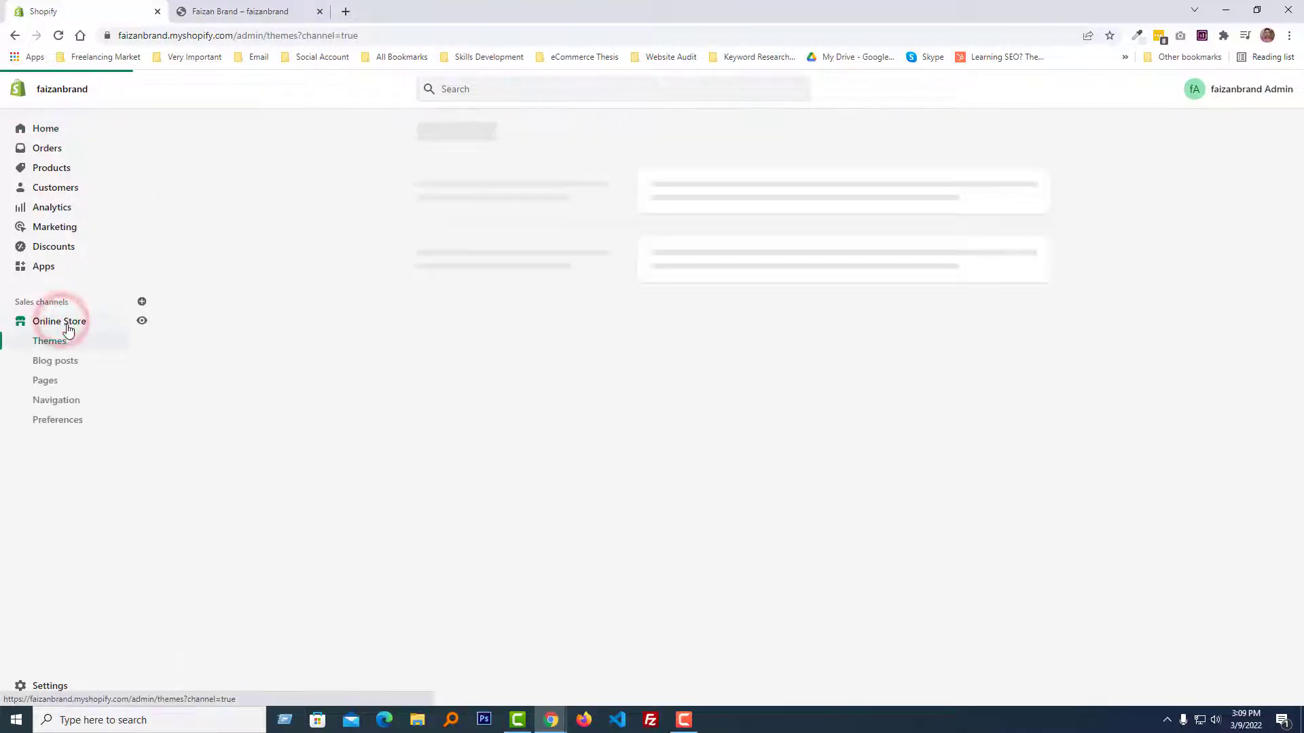
pyautogui.click(49, 341)
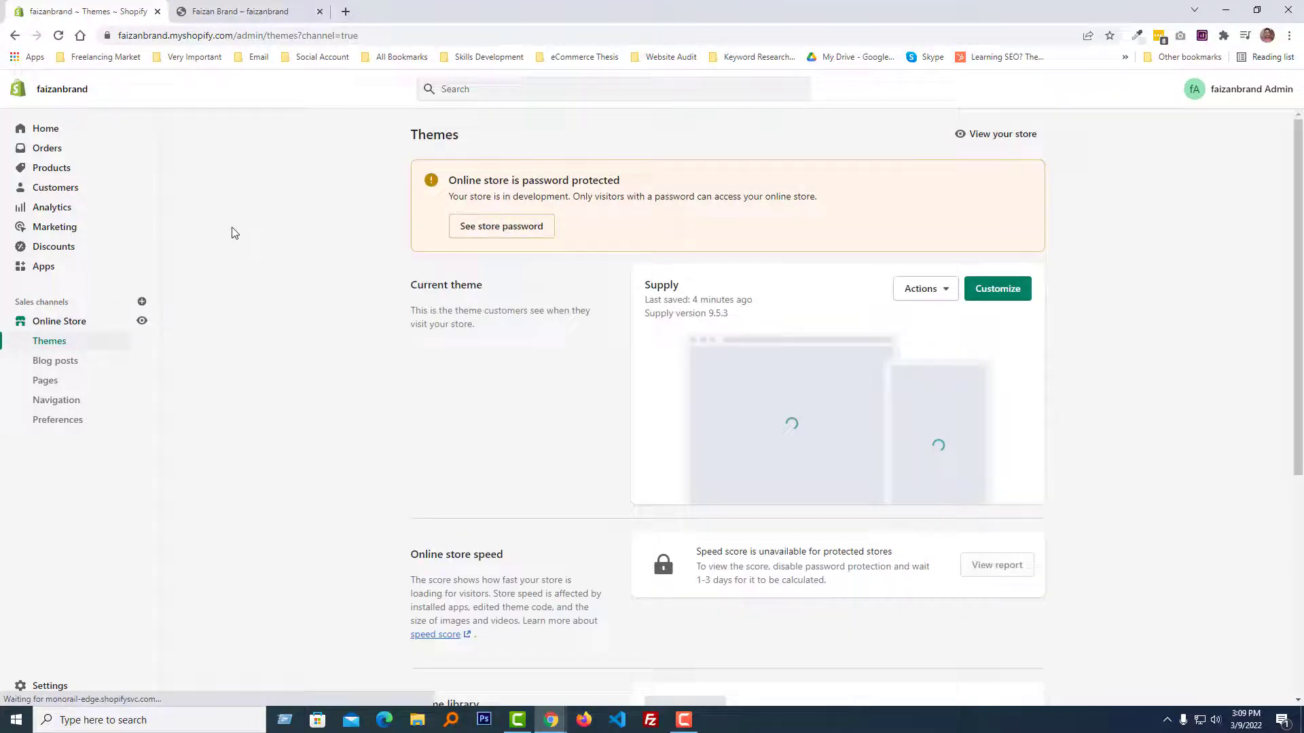
pyautogui.click(923, 288)
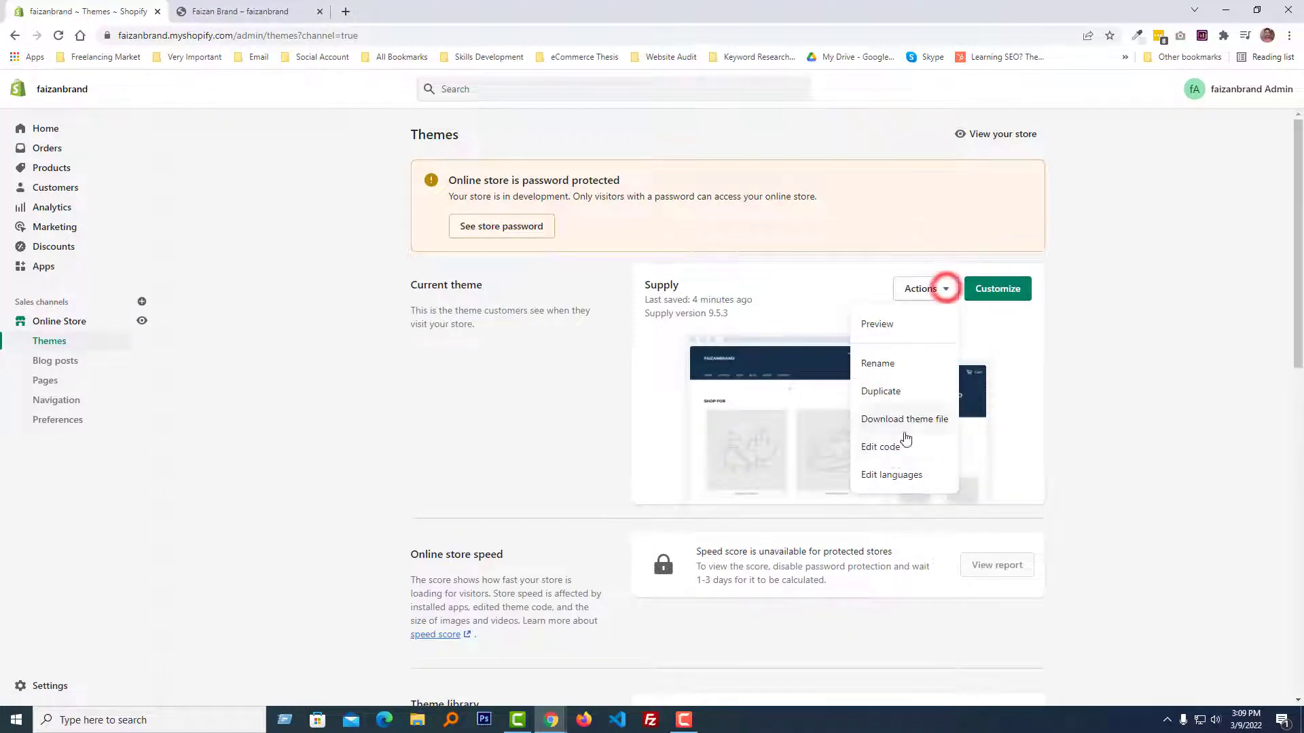
pyautogui.moveTo(880, 447)
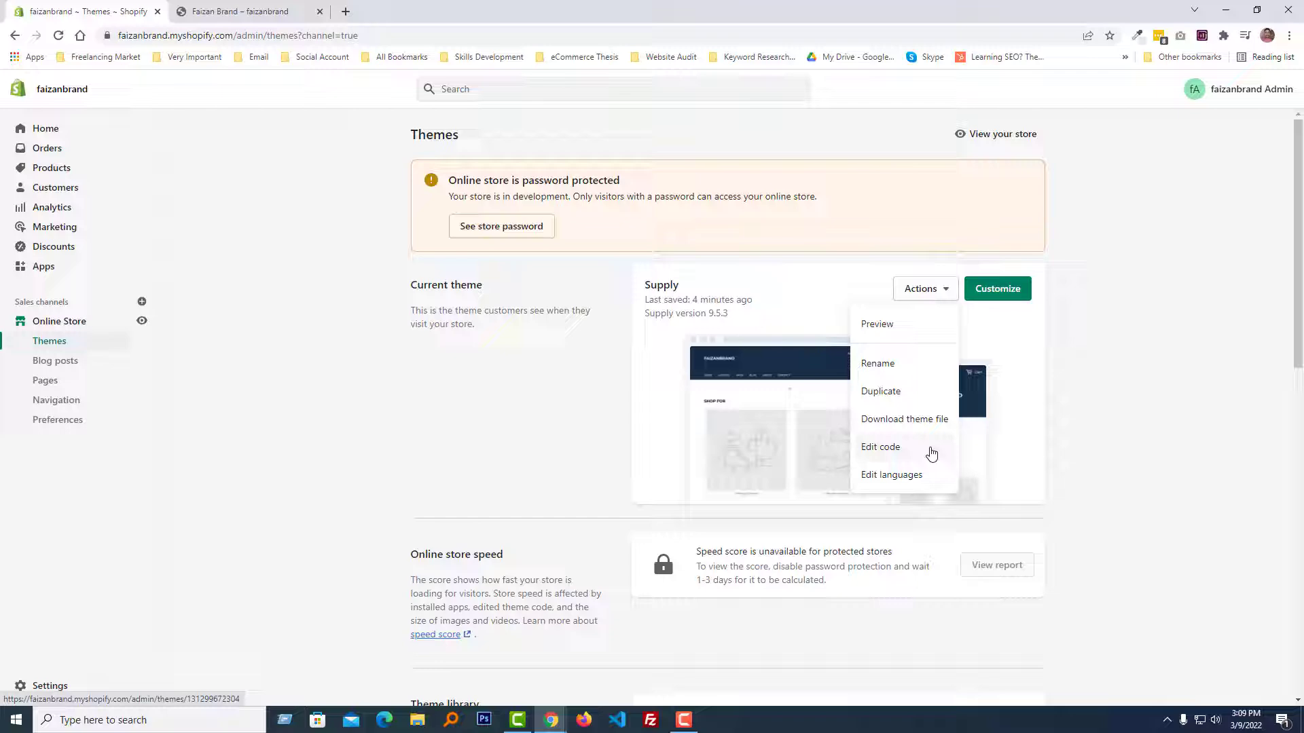
pyautogui.click(880, 447)
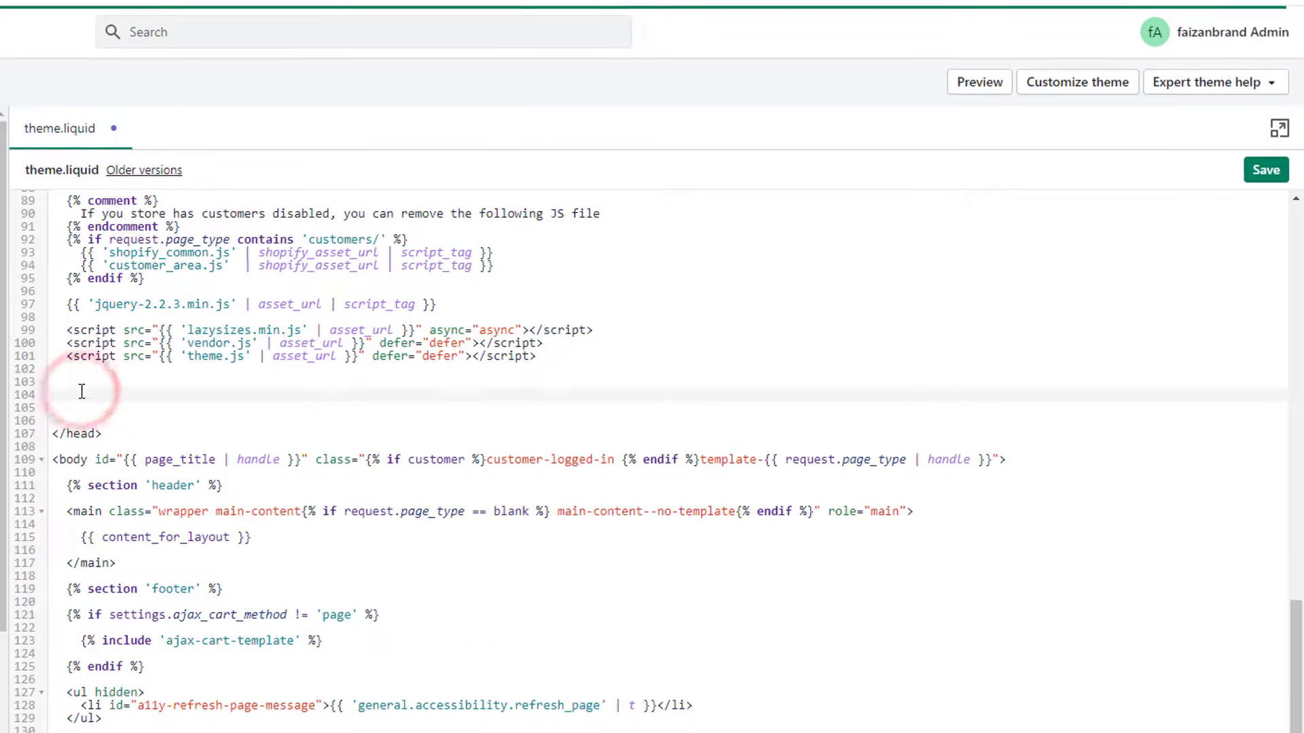
# - Paste the .site-nav rule inside a new <style> block before </head> and save theme.liquid
pyautogui.write('<style></style>')
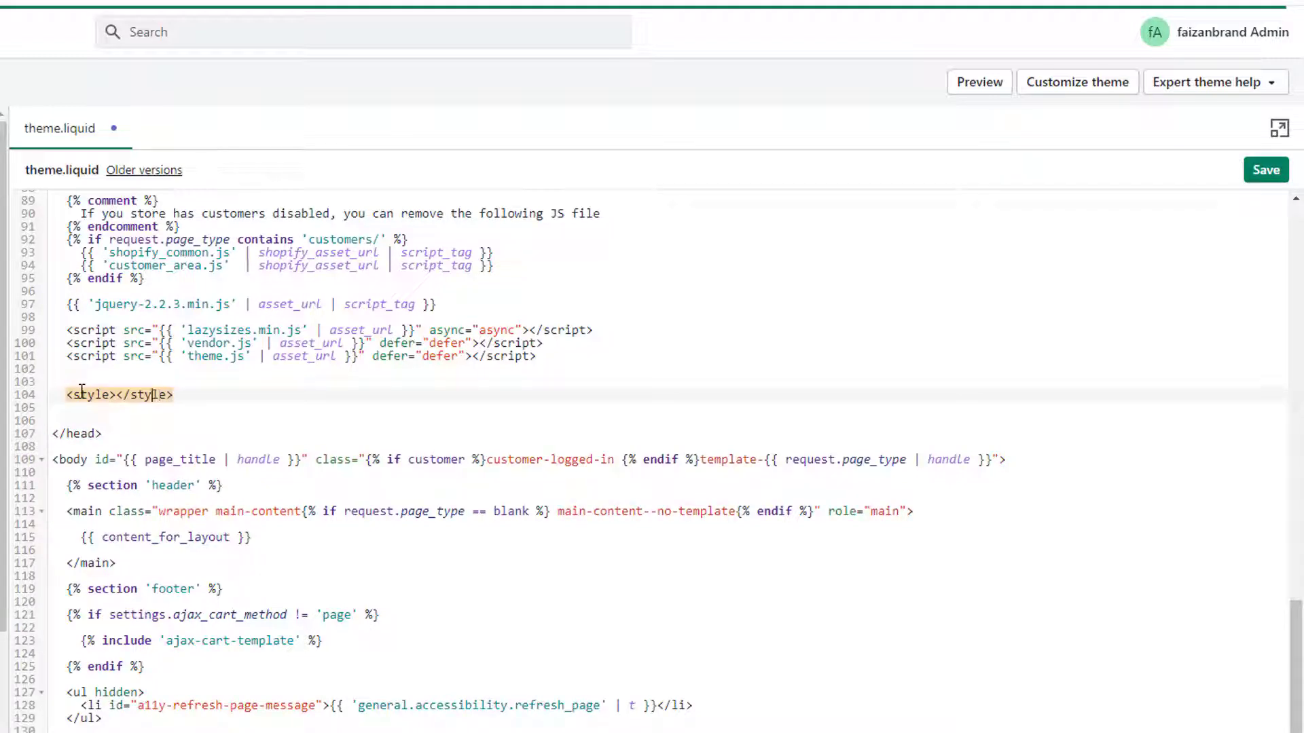
pyautogui.press('enter')
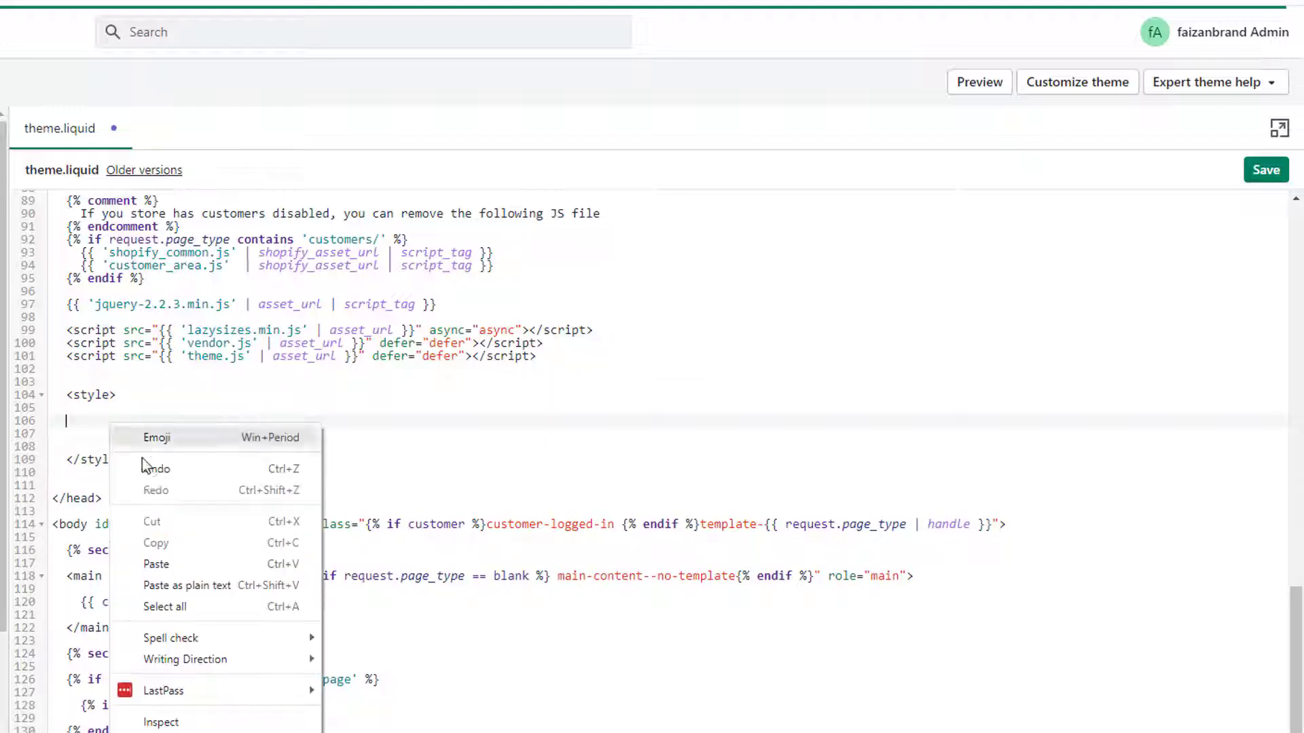
pyautogui.click(155, 563)
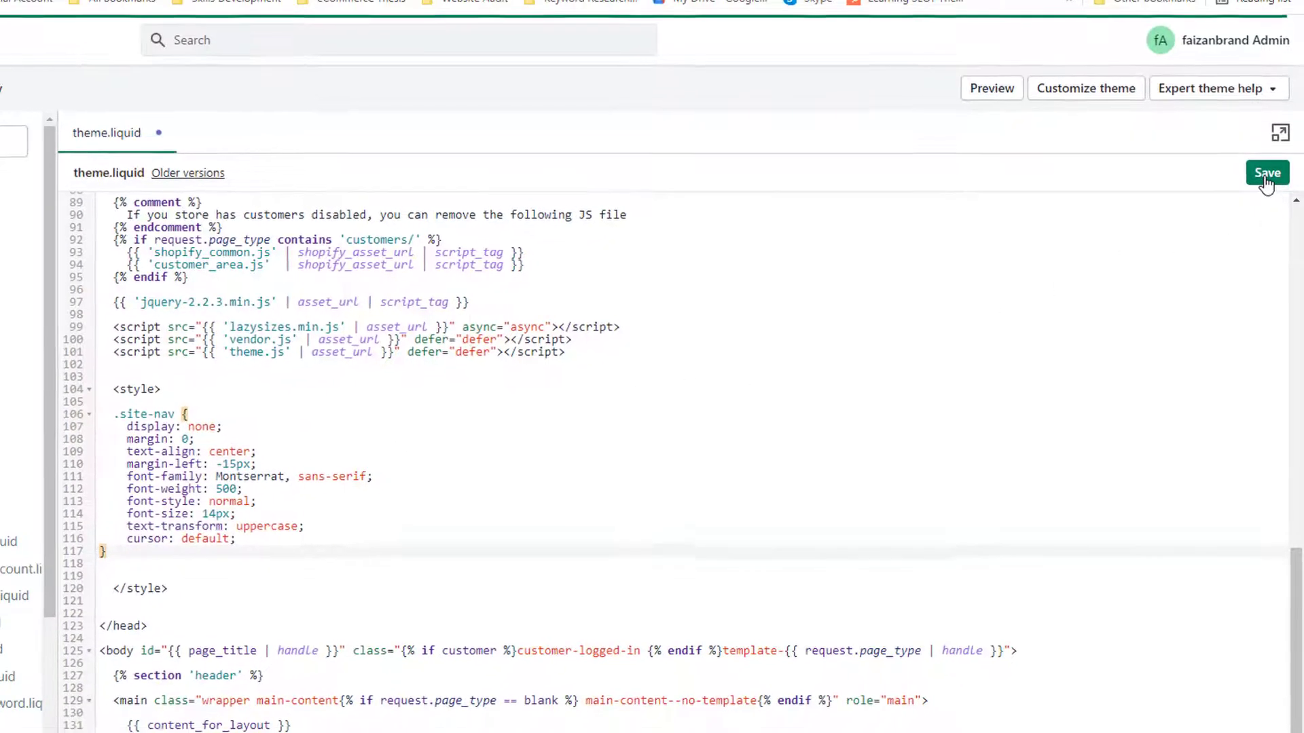
pyautogui.click(1267, 172)
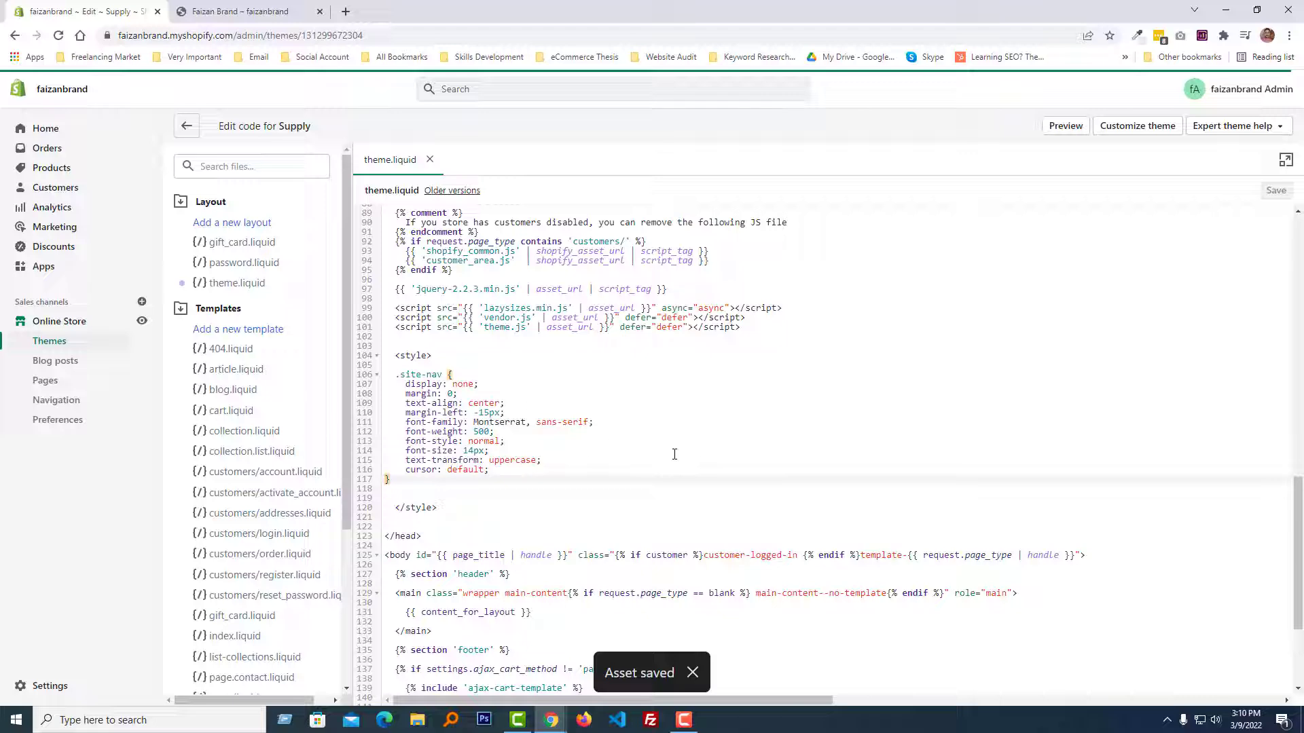
pyautogui.click(242, 10)
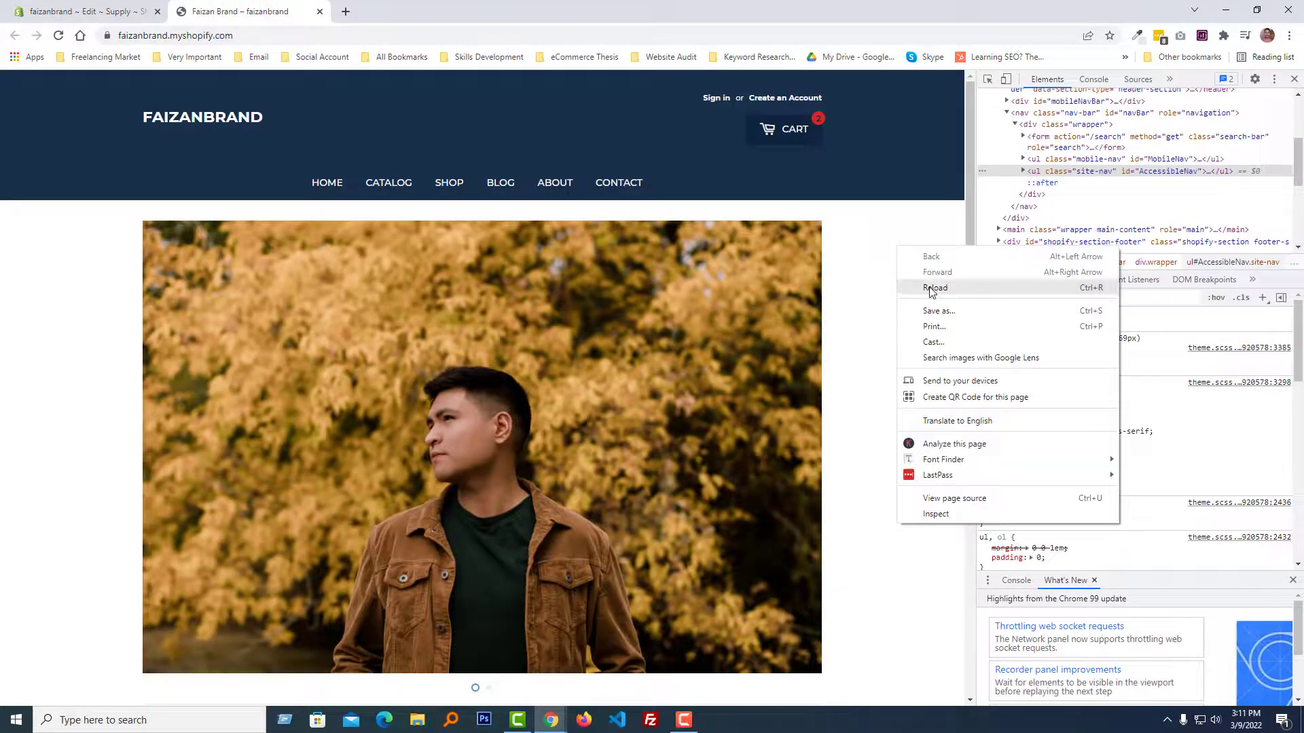
# - Reload the storefront to show the centered menu and close DevTools
pyautogui.click(935, 287)
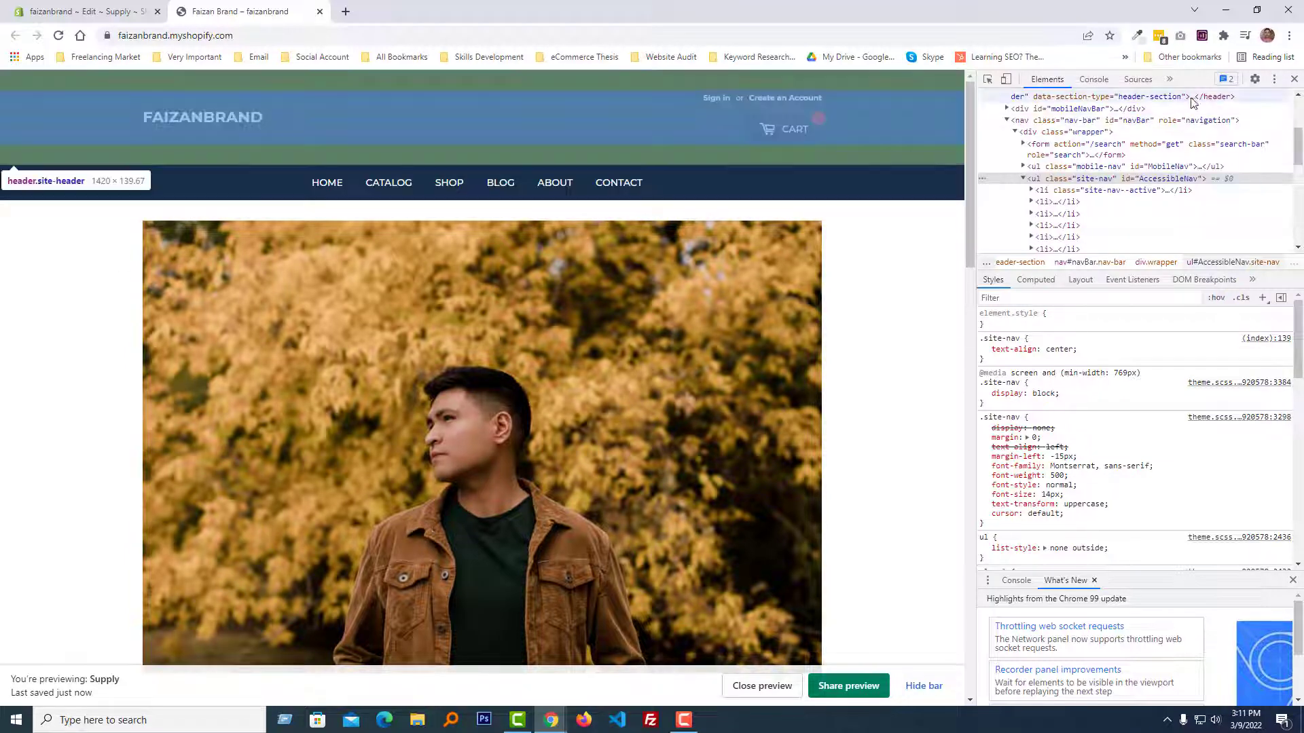
pyautogui.click(1292, 78)
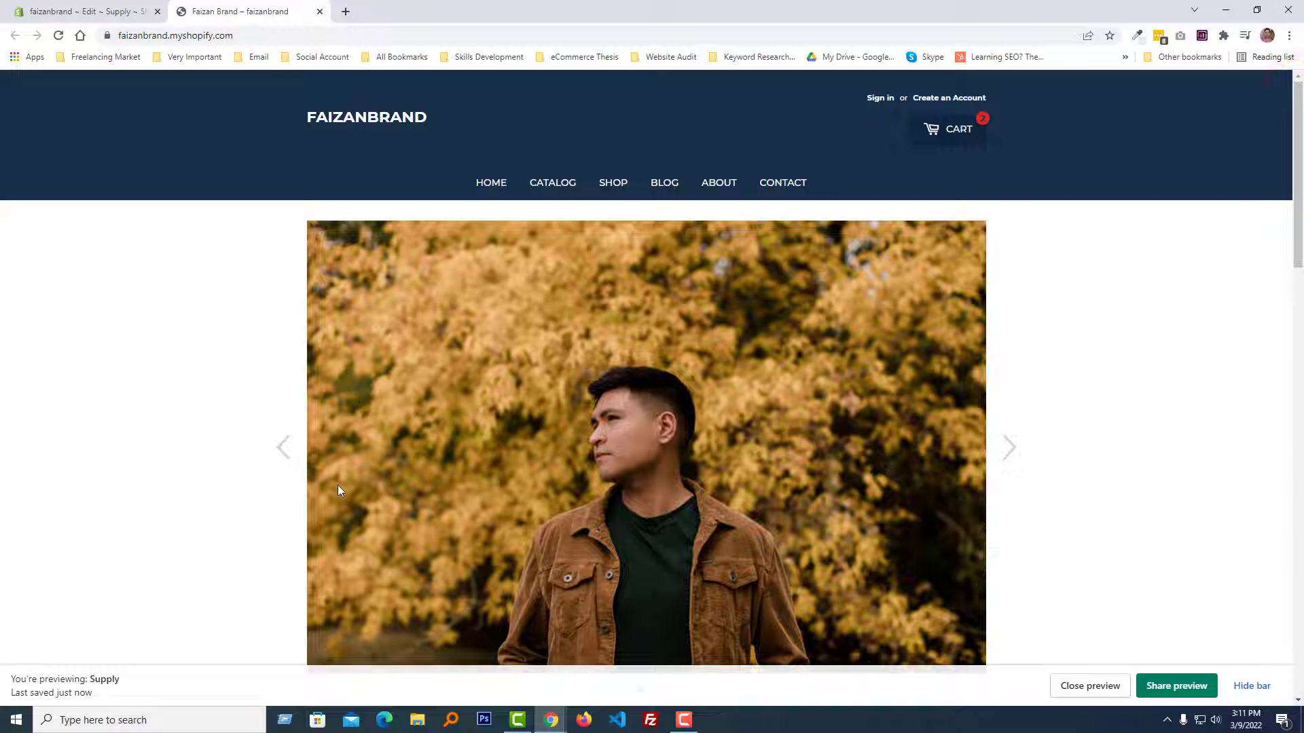